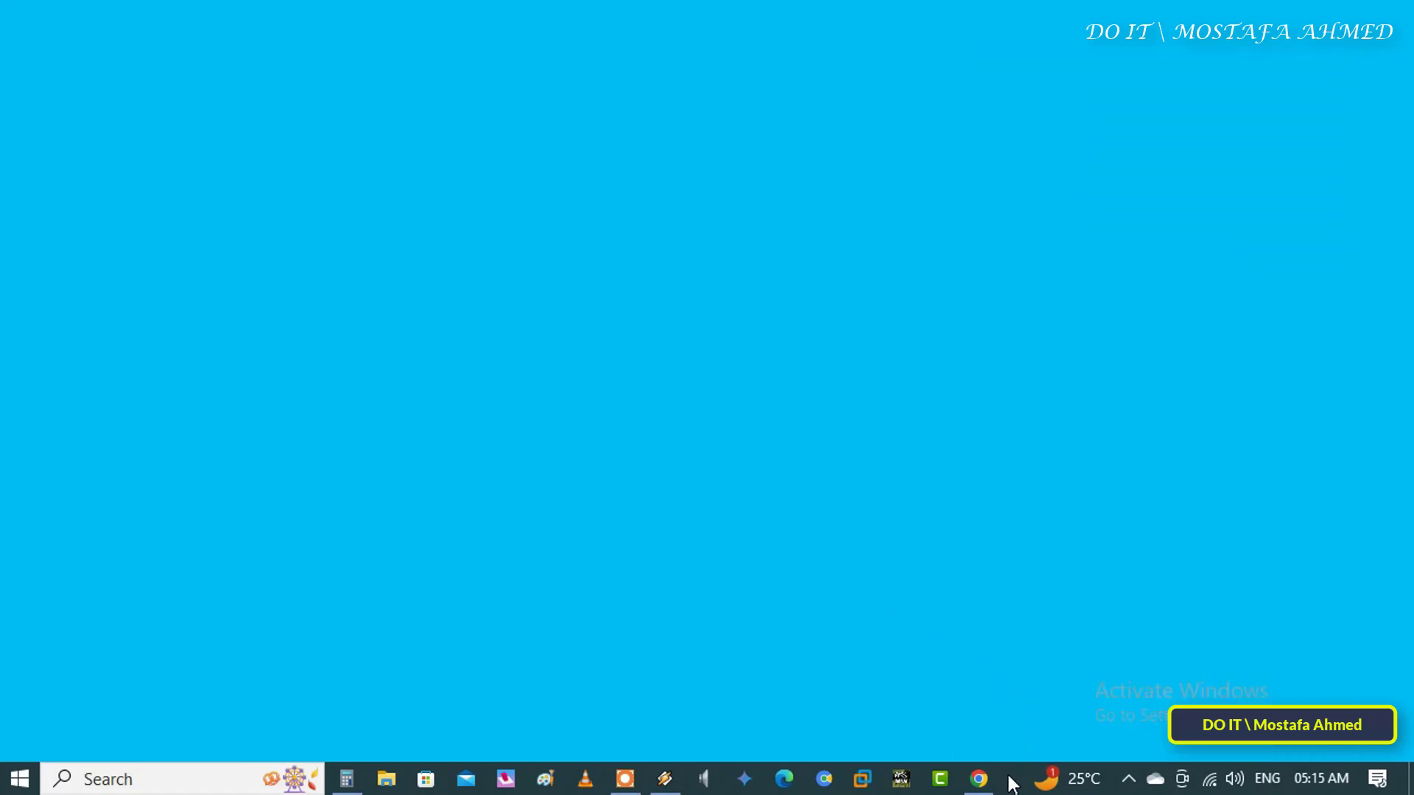
Launch Task Manager from the taskbar's right-click menu.
right_click(1010, 778)
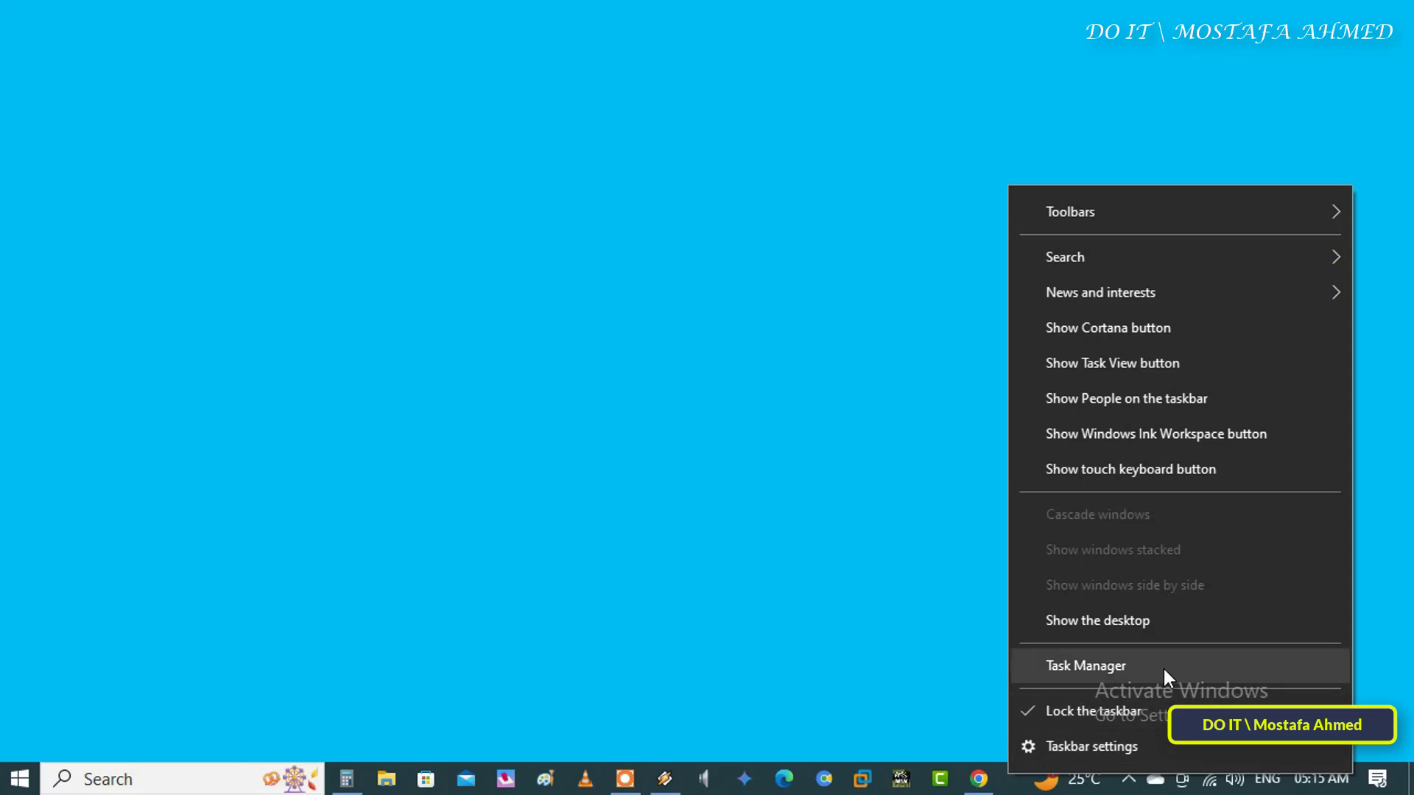
click(1086, 666)
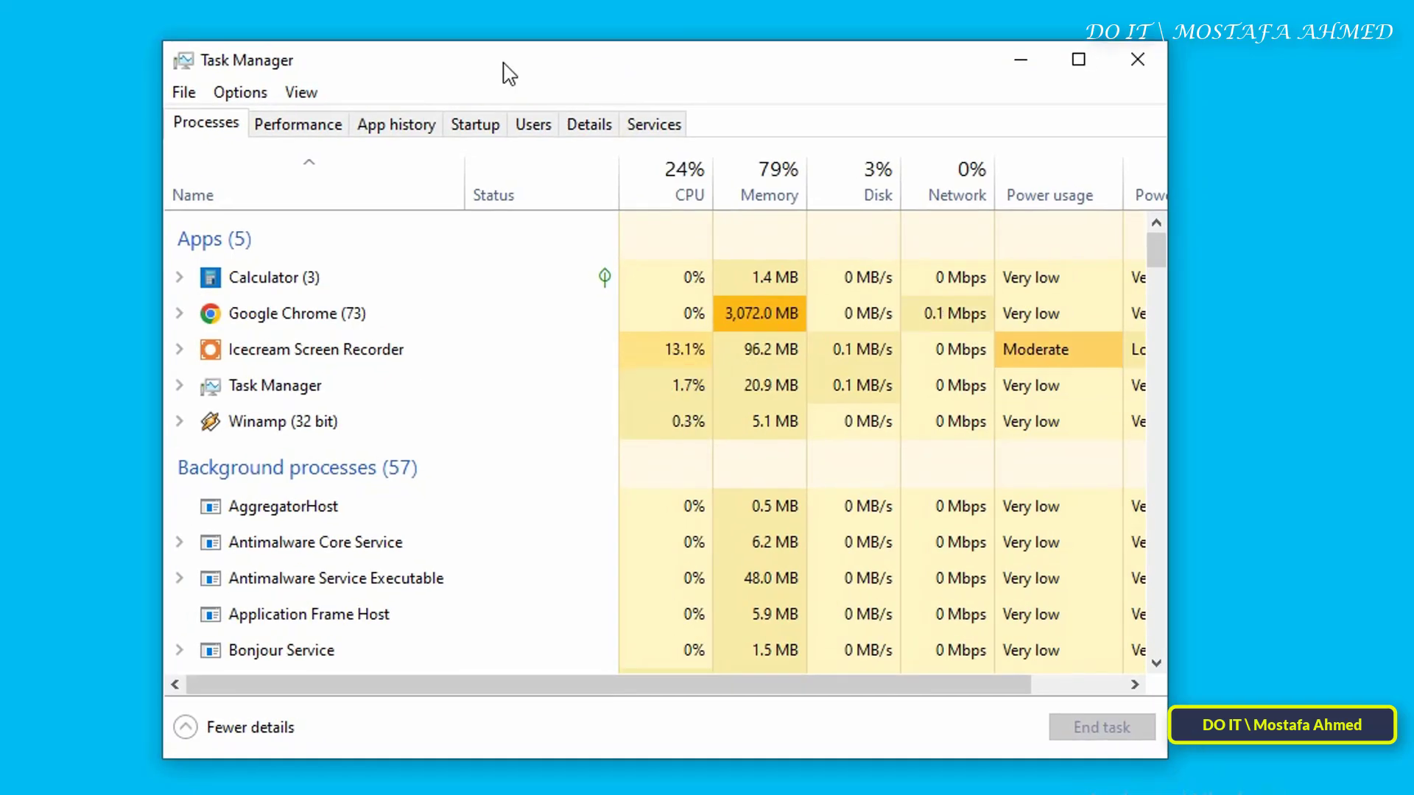
Disable Microsoft OneDrive on the Startup tab, then close Task Manager.
click(474, 124)
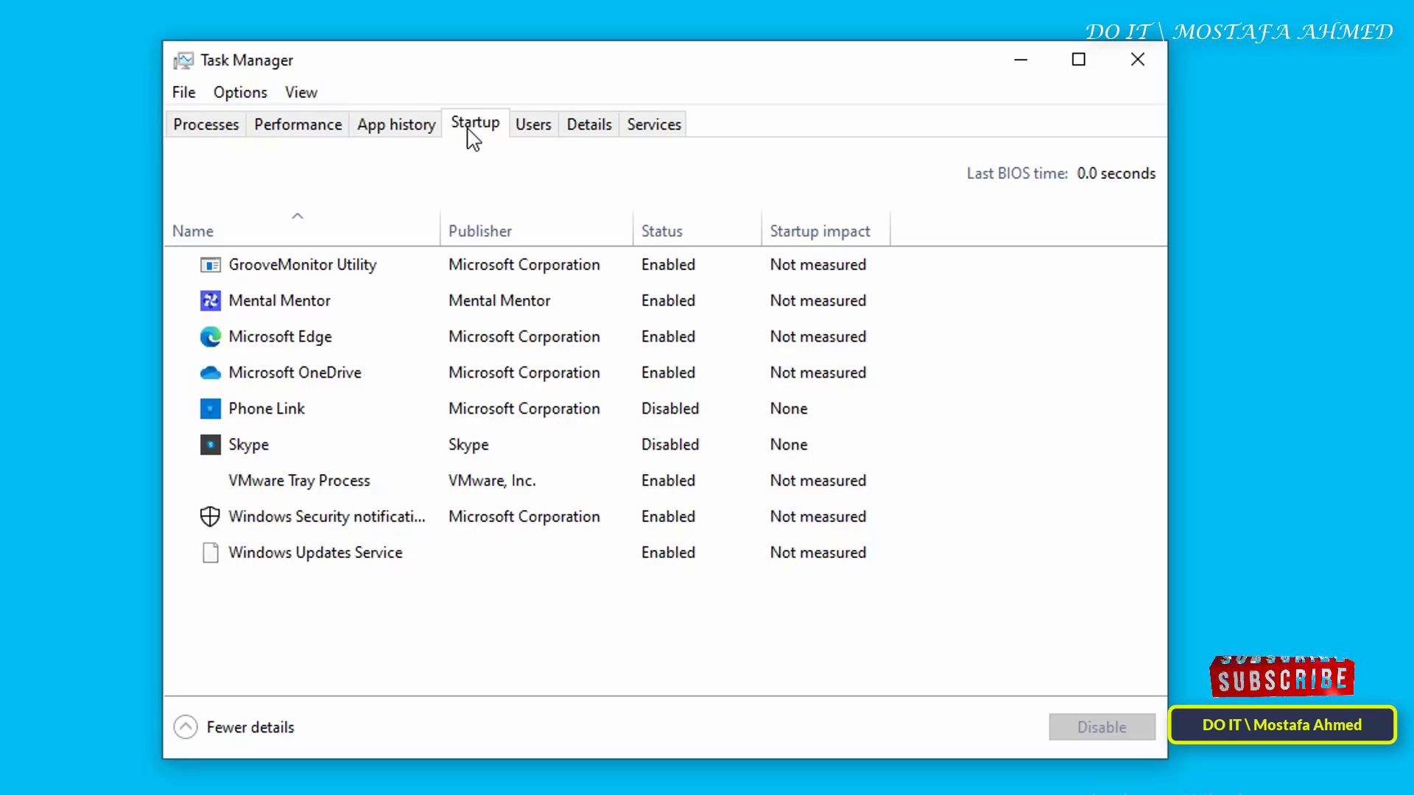
click(295, 373)
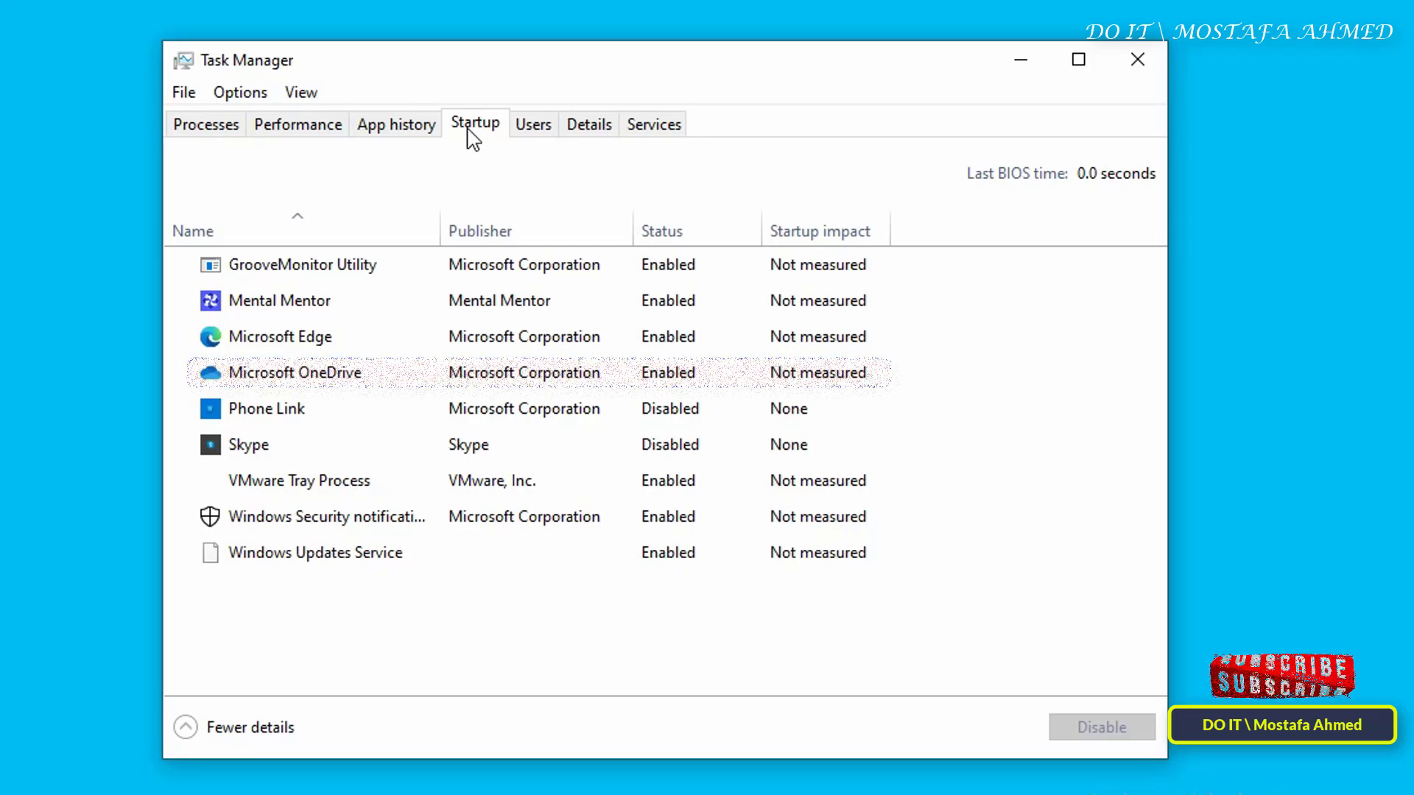
click(294, 373)
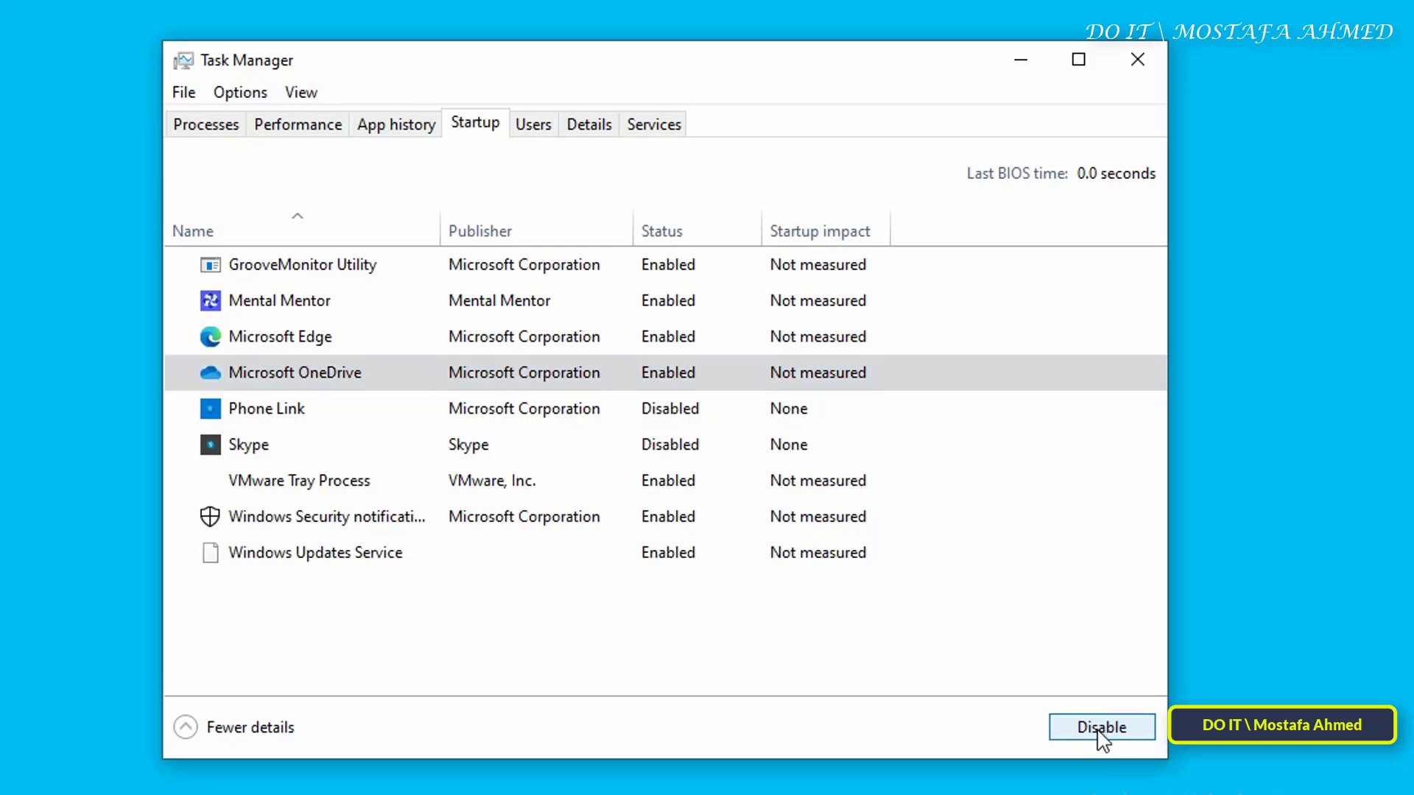
click(1102, 726)
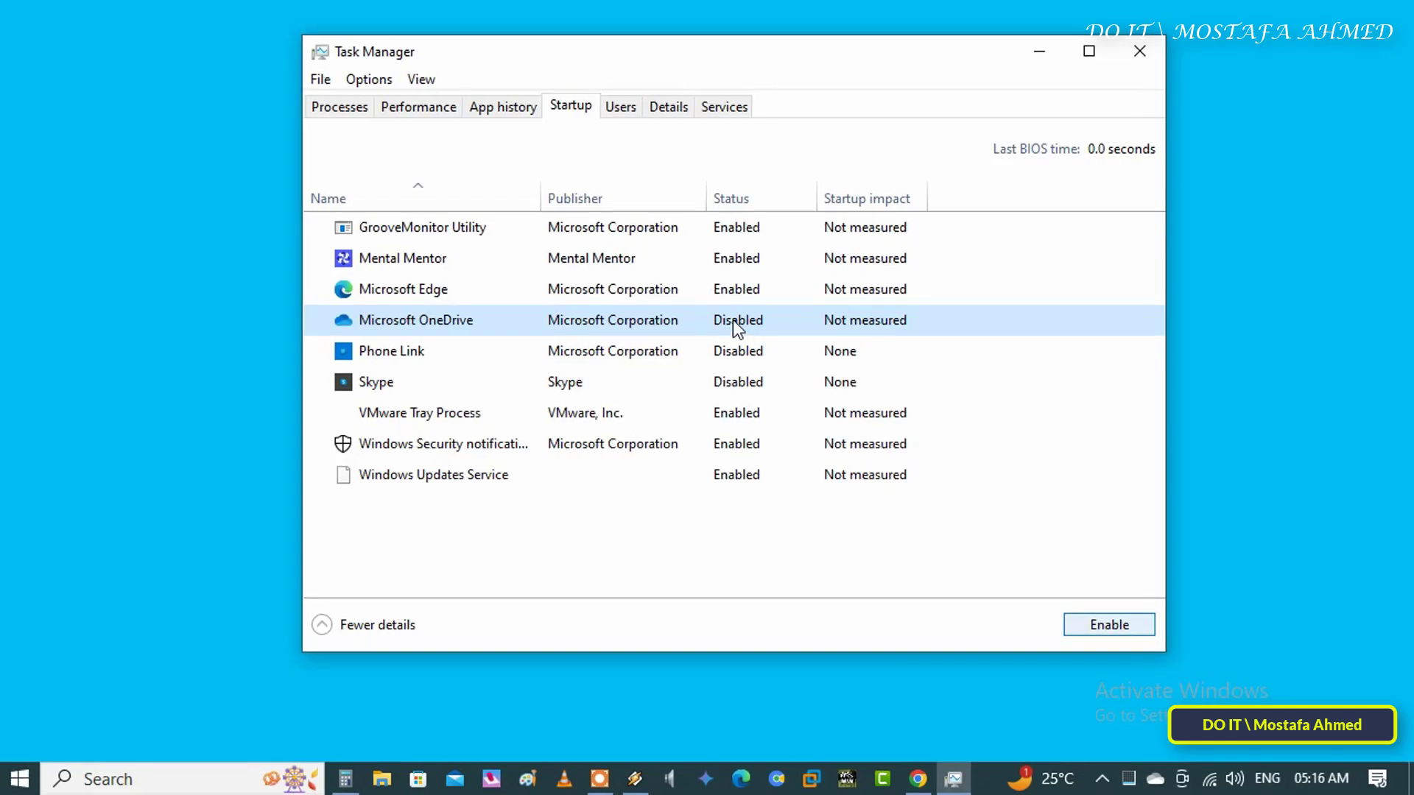
click(1138, 50)
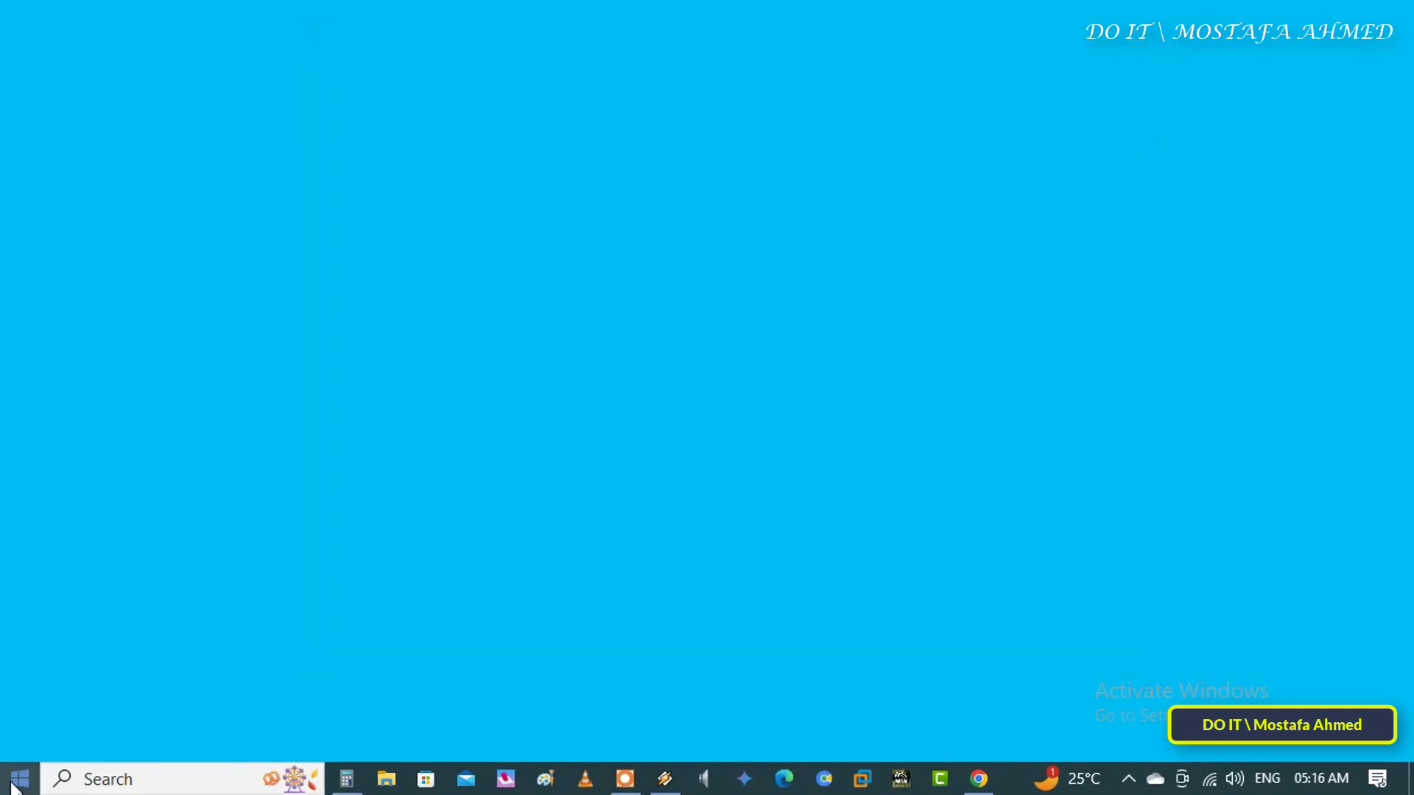
Reach the Apps & features page of Windows Settings via the Start menu.
click(18, 778)
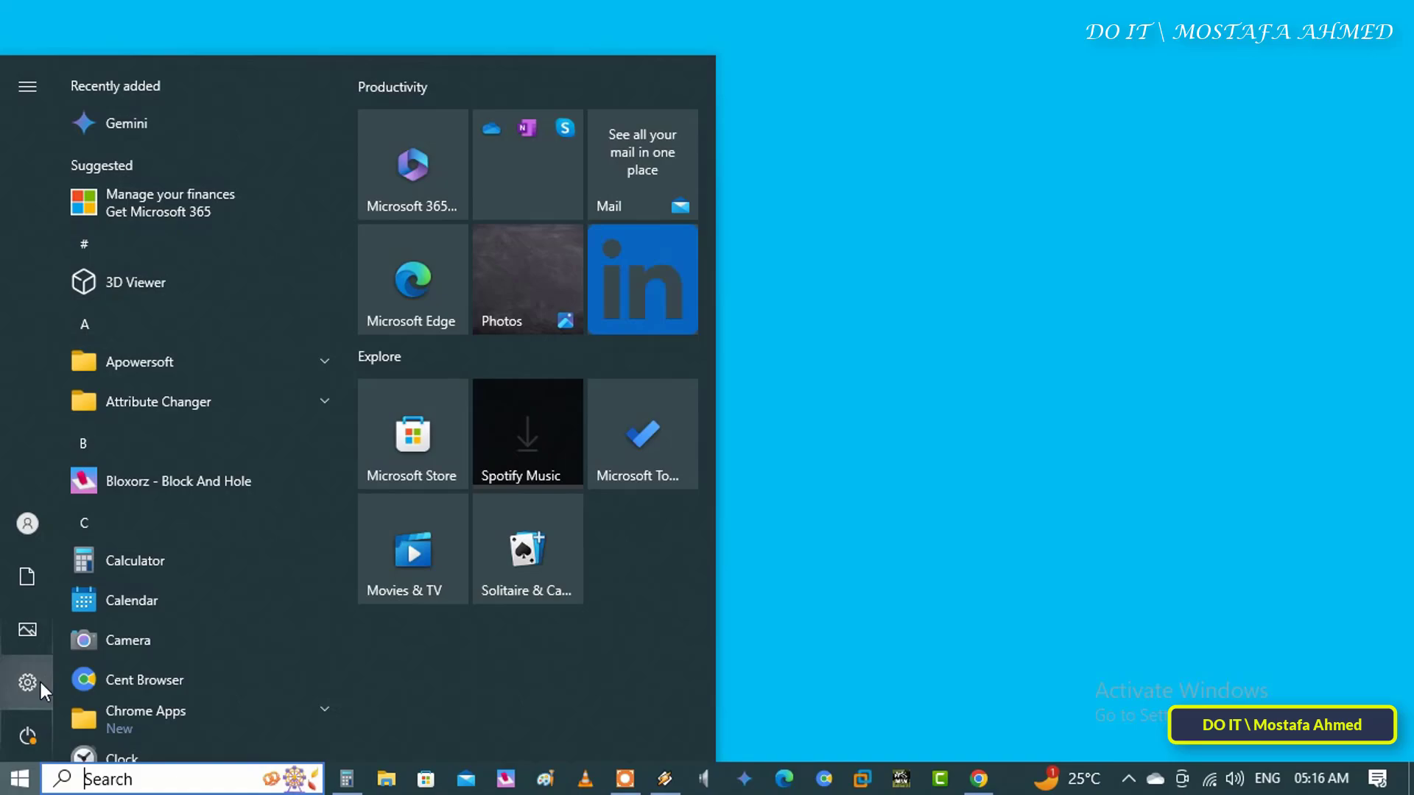
click(27, 86)
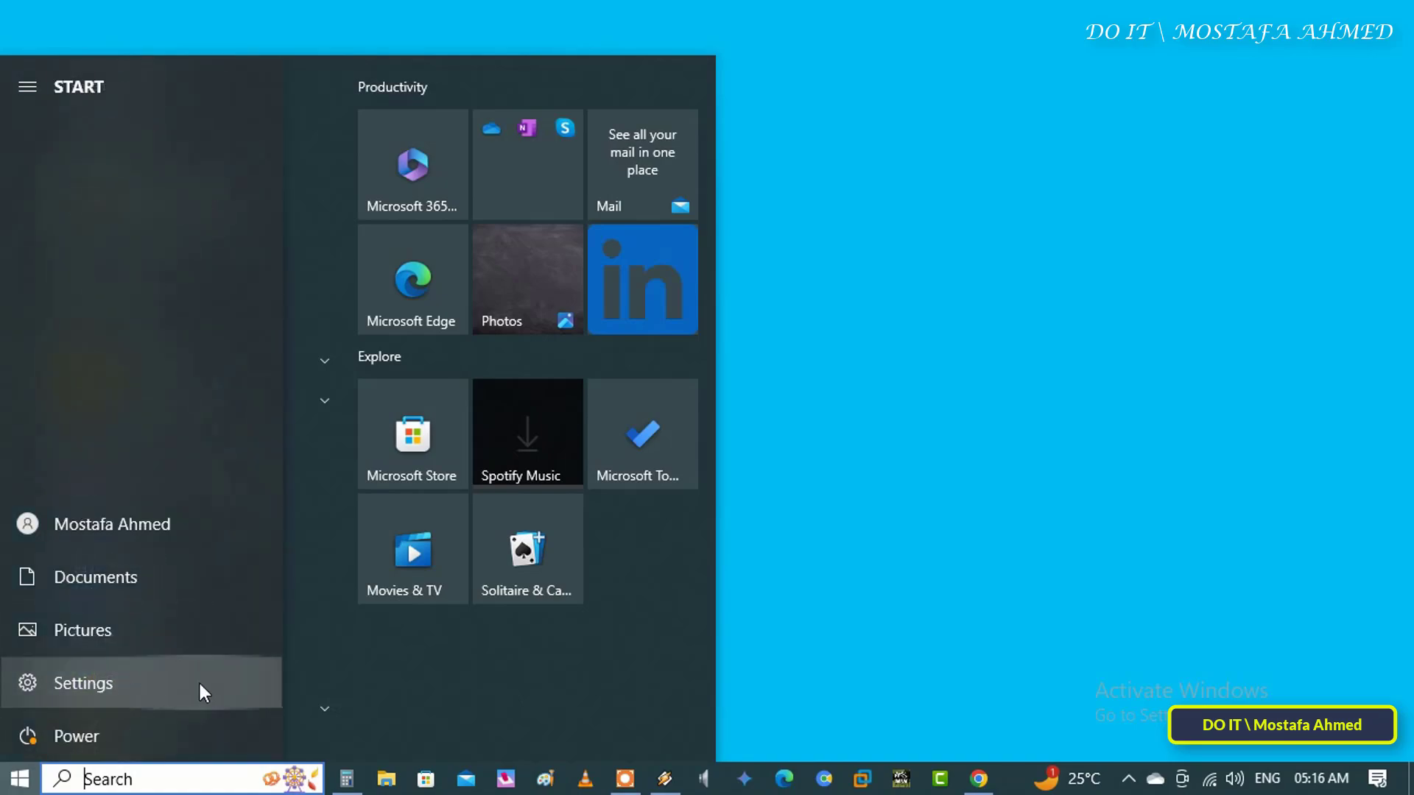
click(82, 682)
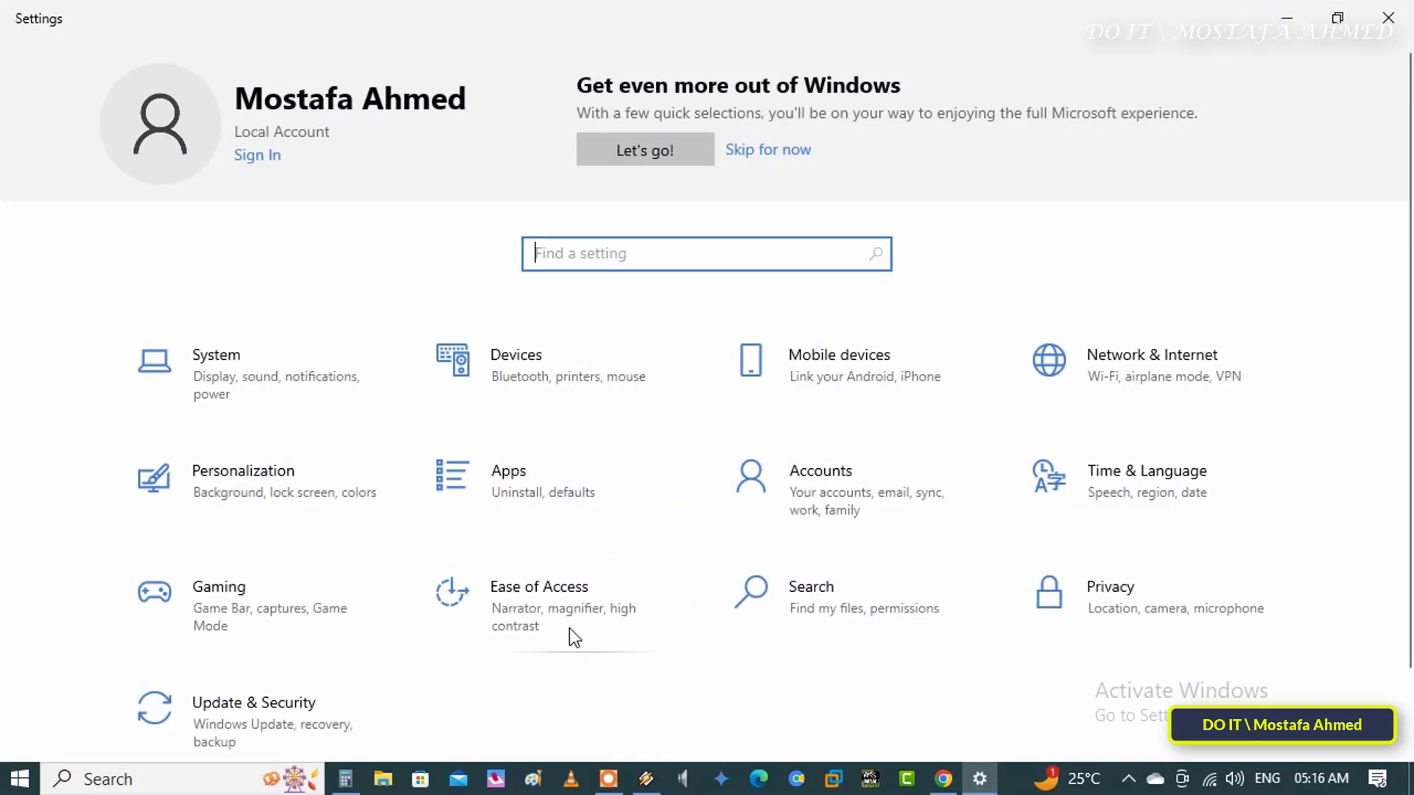
click(508, 471)
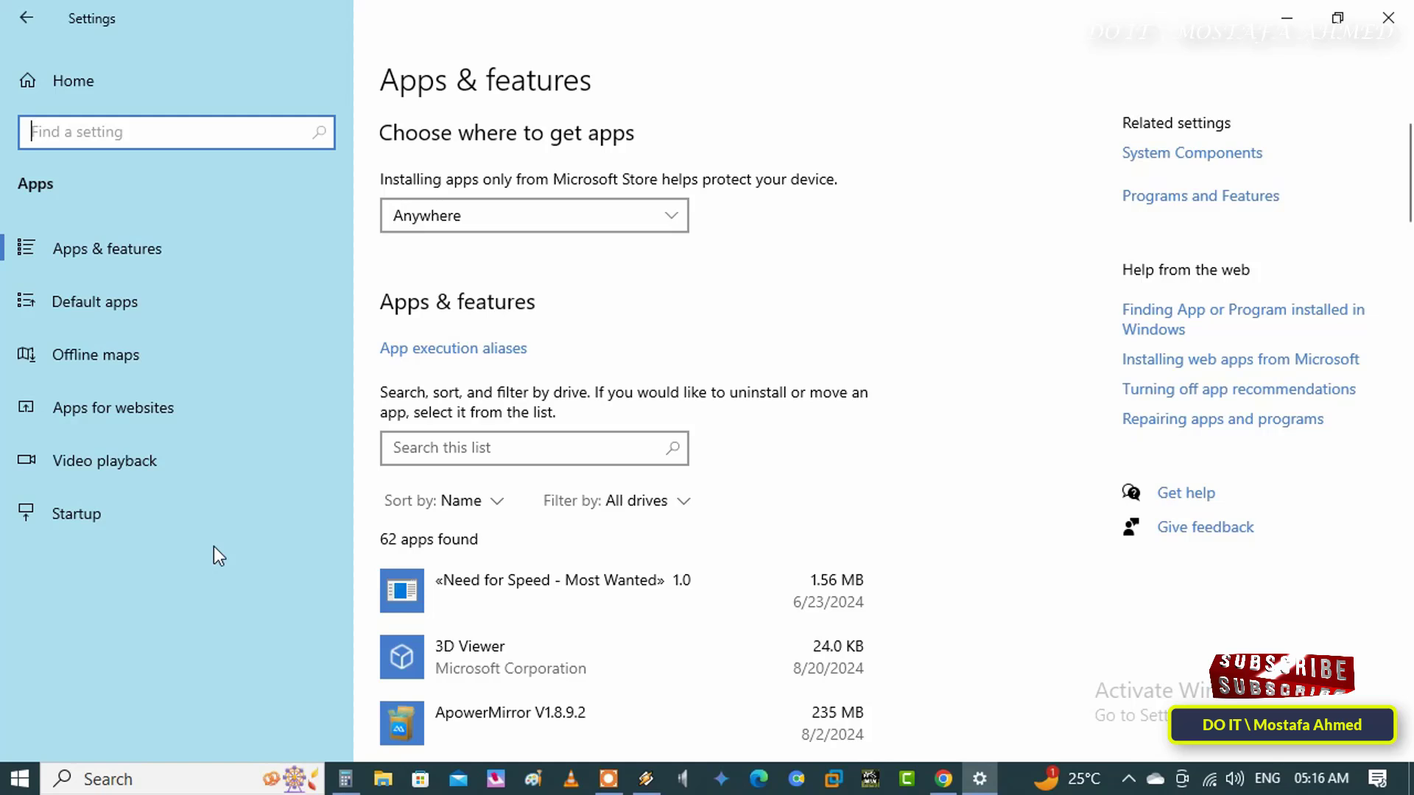
mouse_move(215, 514)
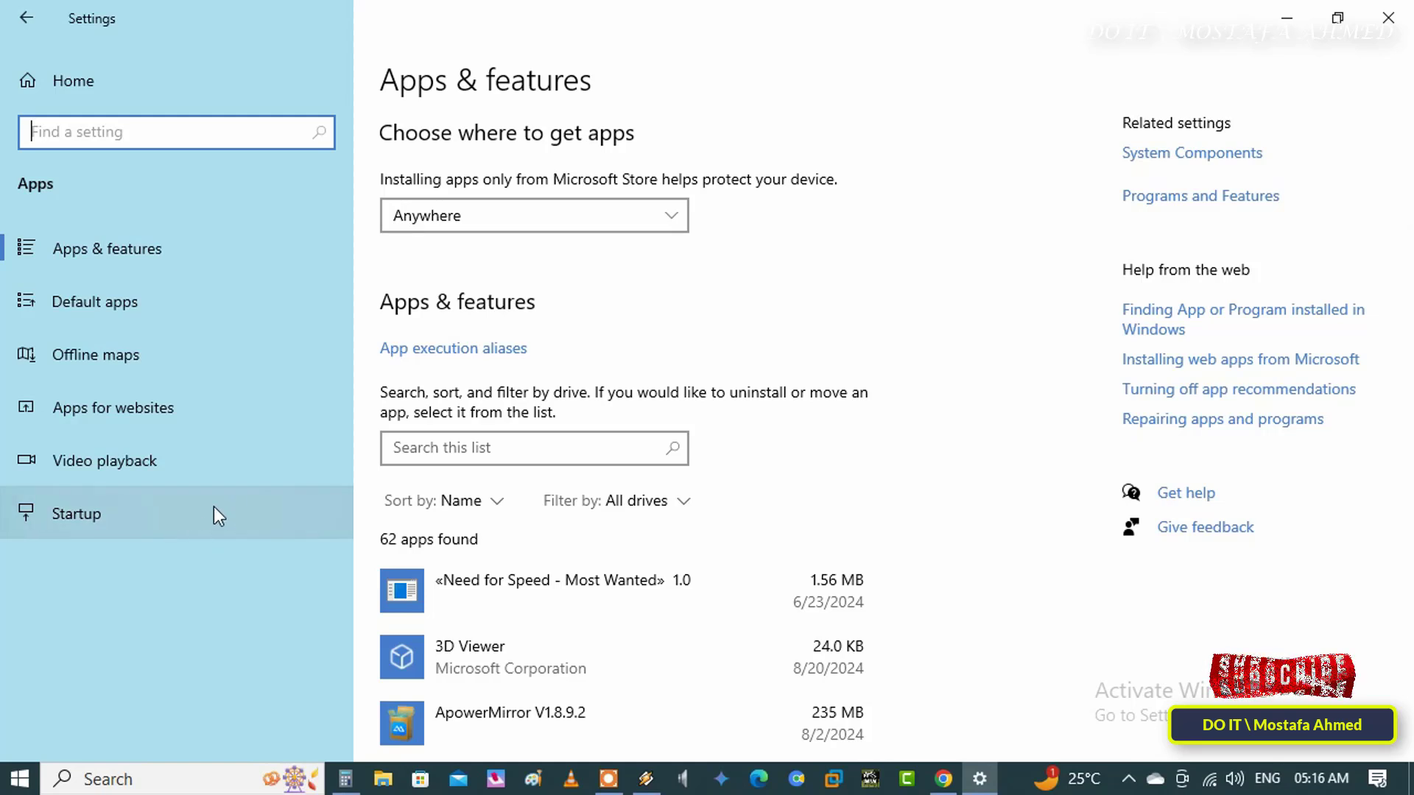
Switch Microsoft OneDrive to Off on the Startup apps page.
click(77, 514)
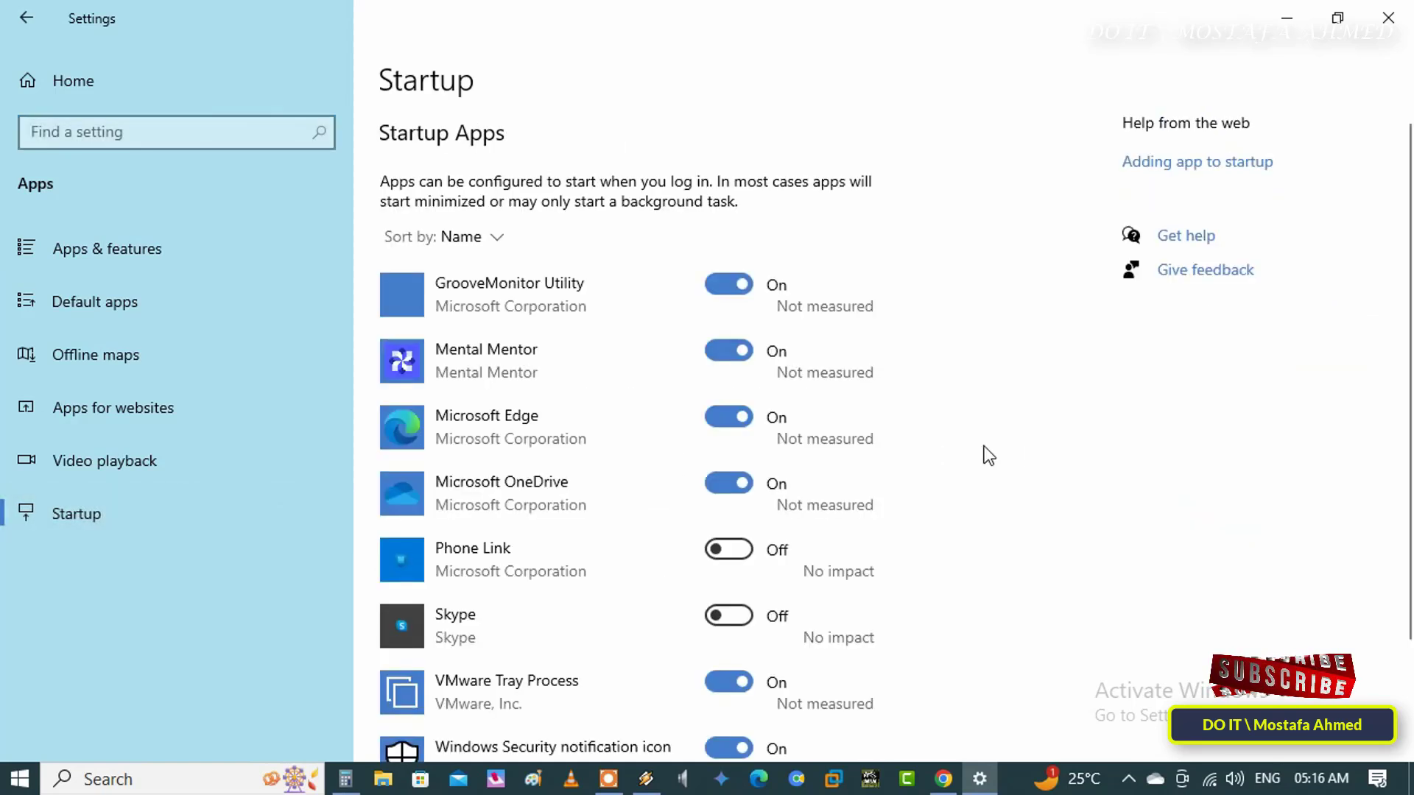
mouse_move(1053, 487)
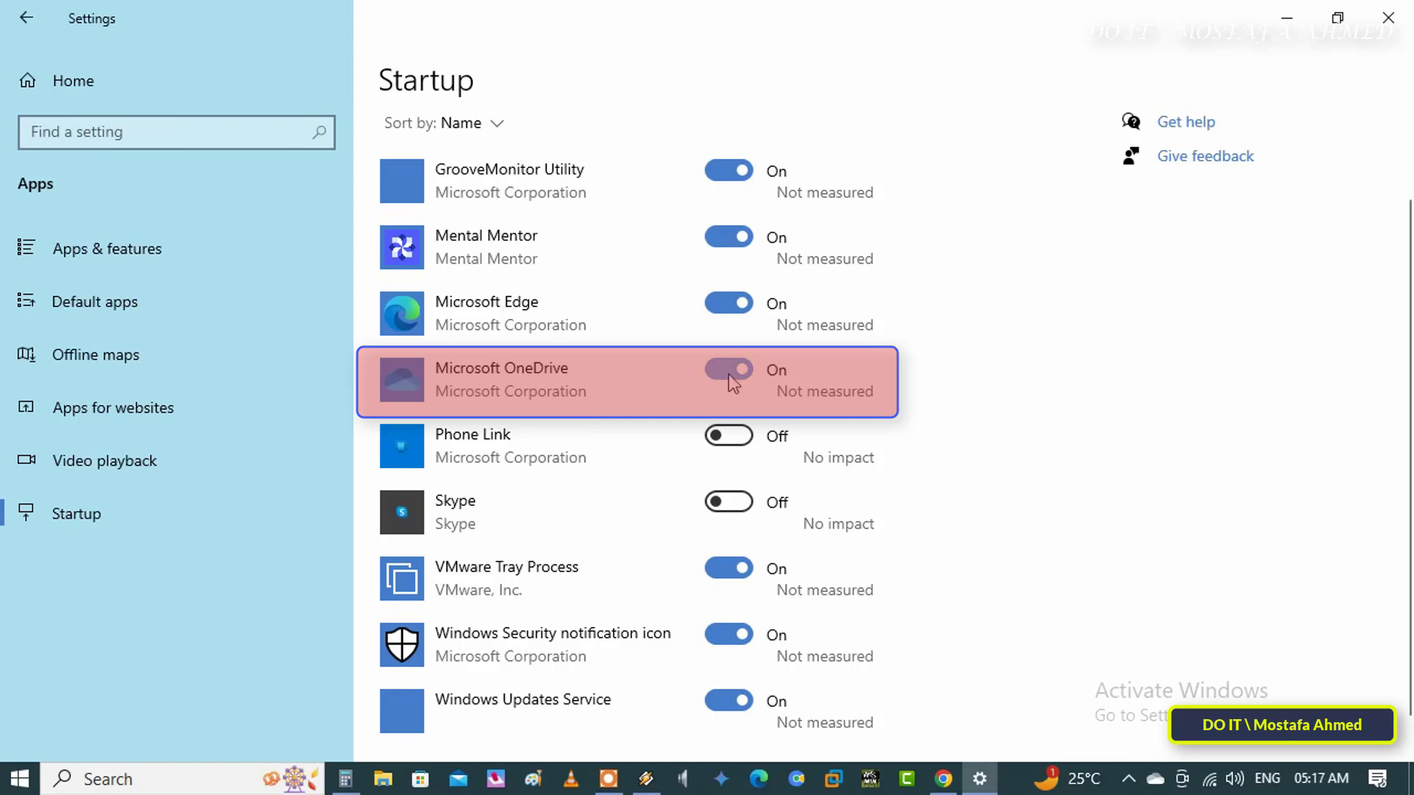
click(727, 370)
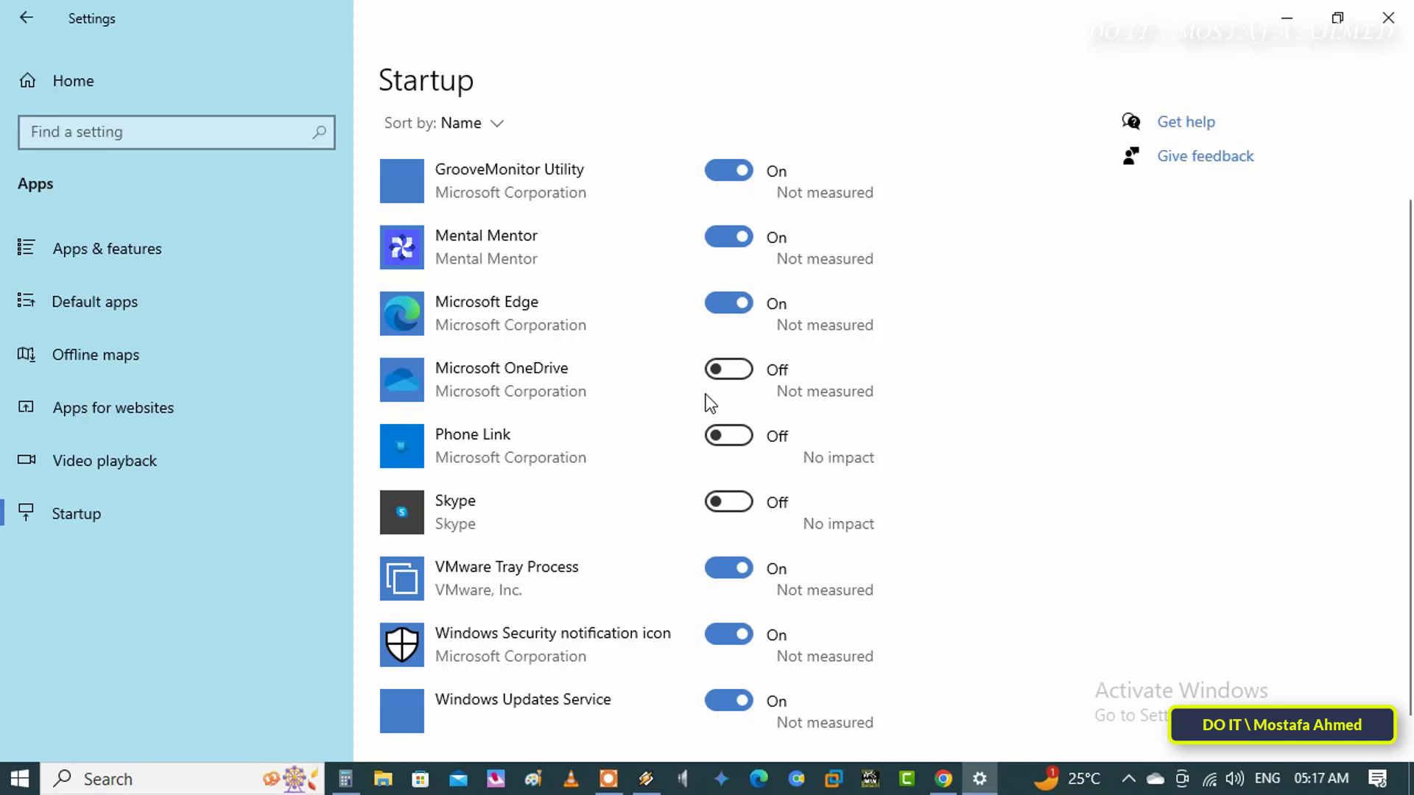
mouse_move(706, 408)
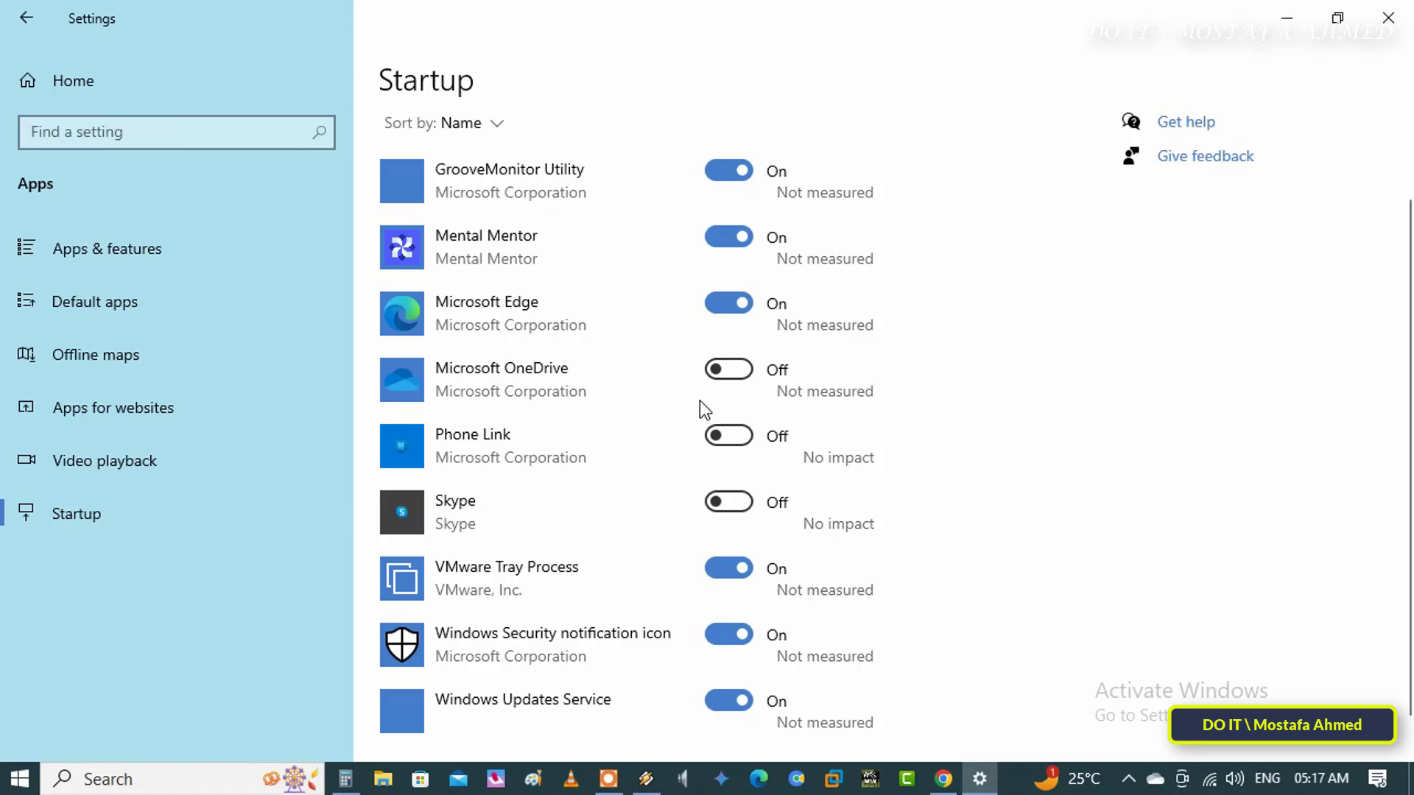
mouse_move(688, 413)
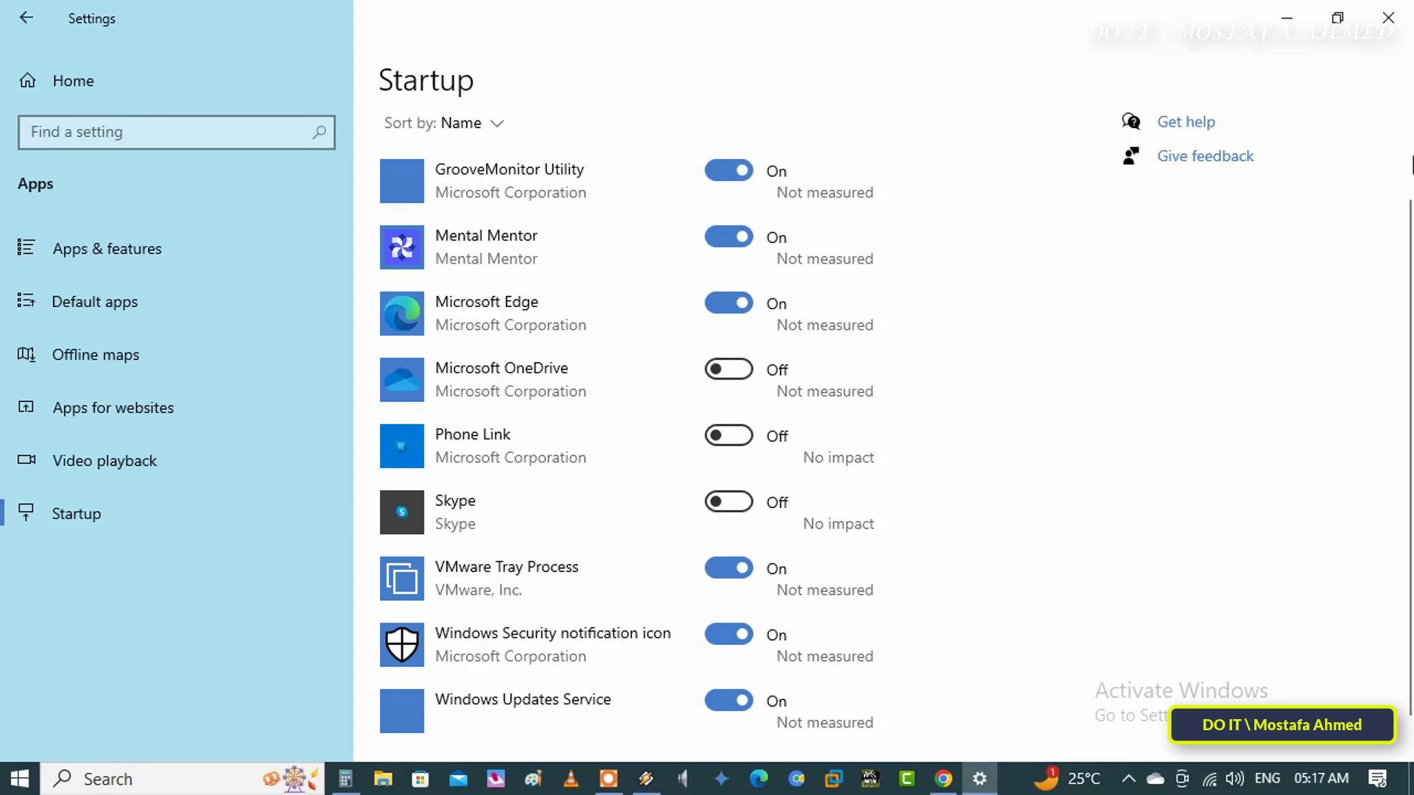
mouse_move(1389, 18)
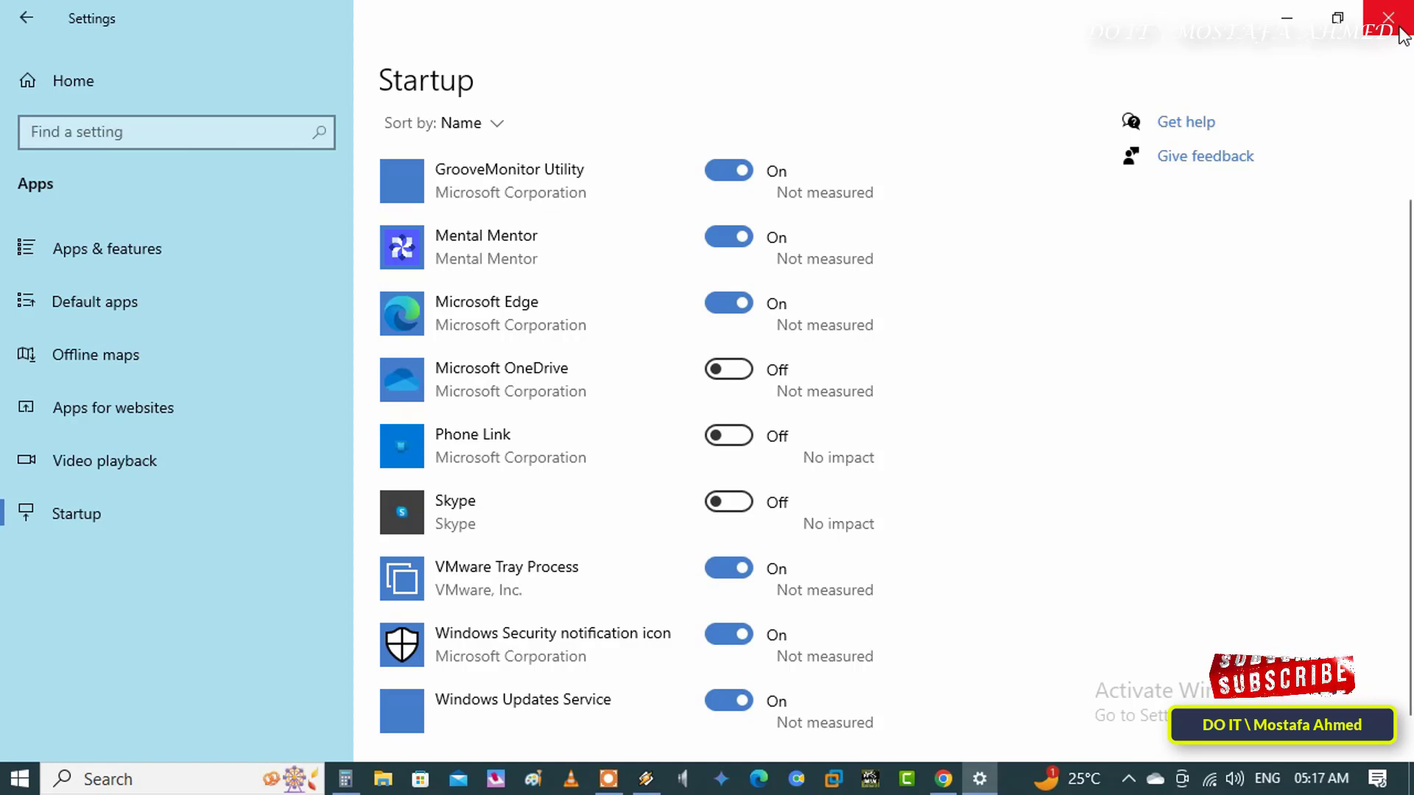
mouse_move(1399, 18)
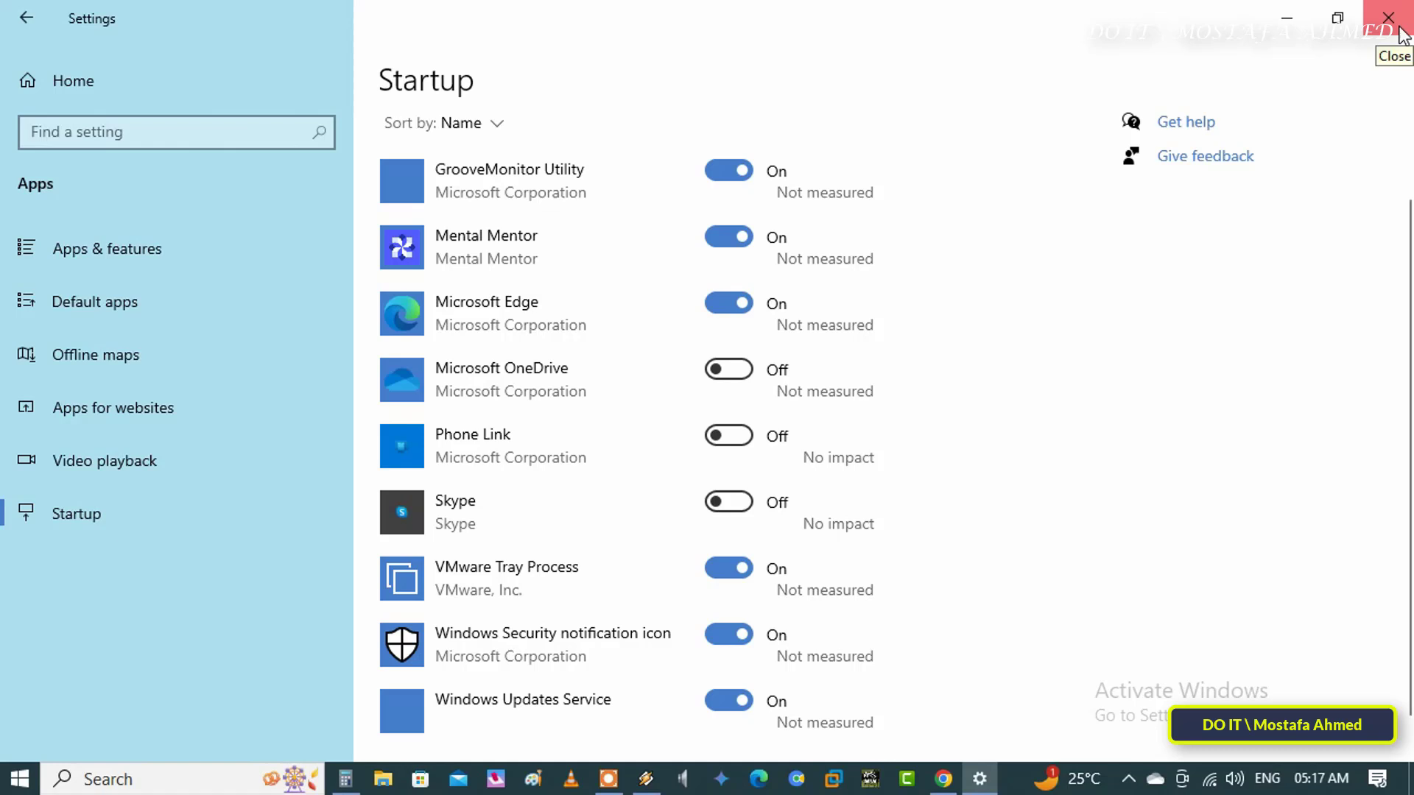
Close the Settings window, returning to the empty desktop.
click(1397, 18)
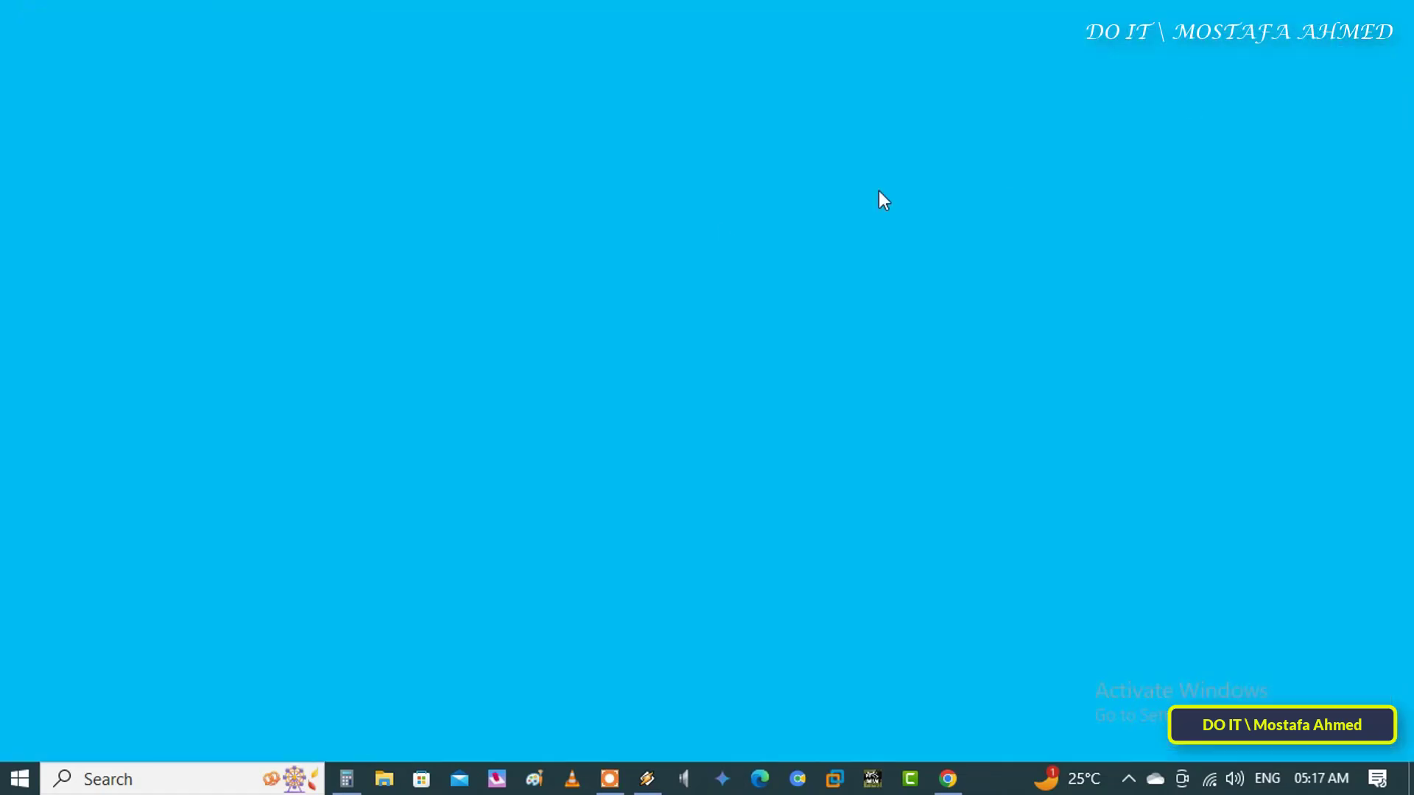